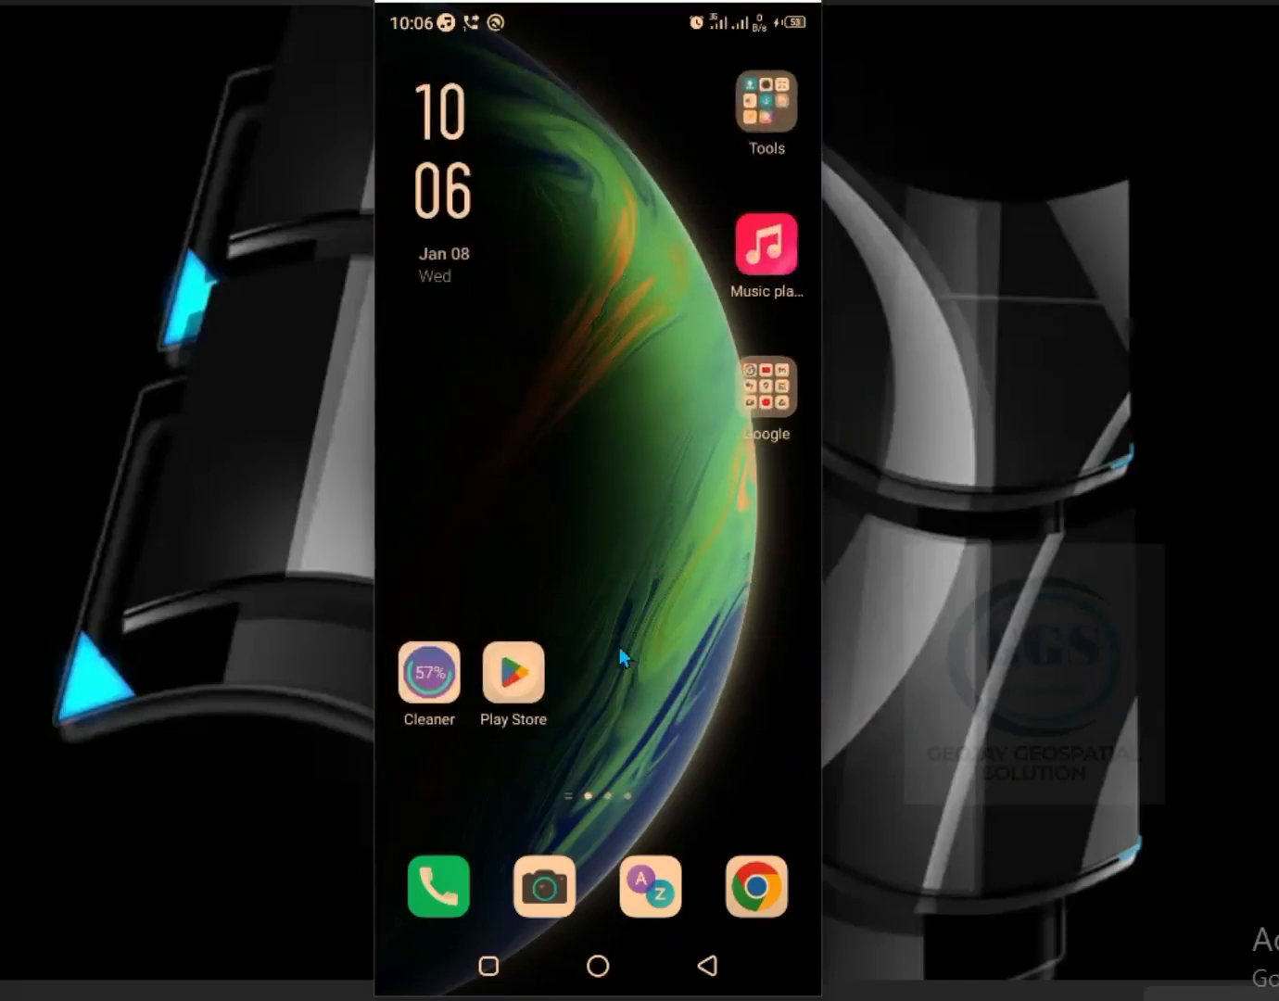
pyautogui.moveTo(510, 690)
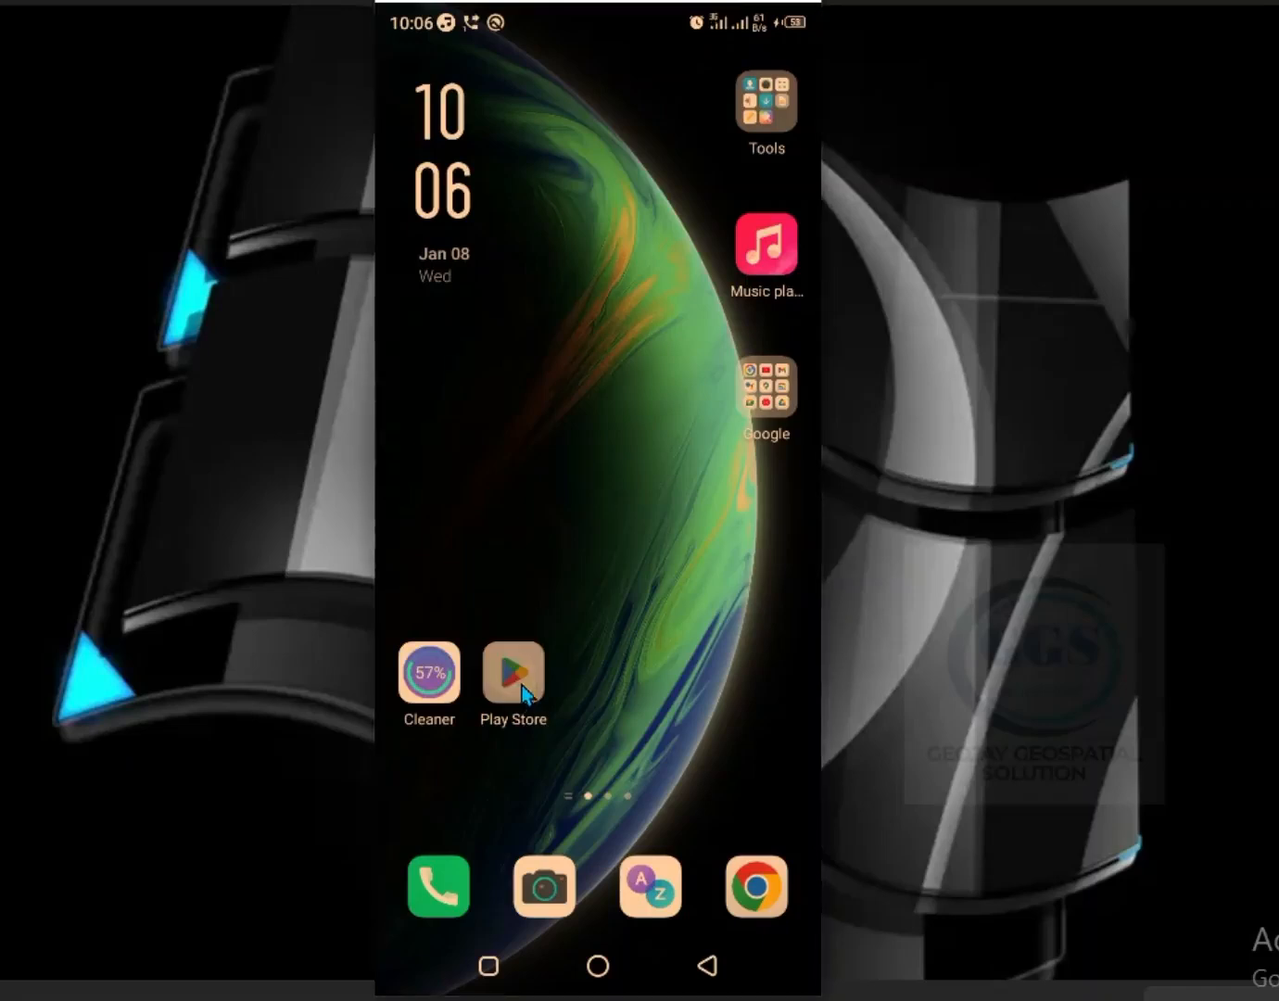
pyautogui.moveTo(667, 104)
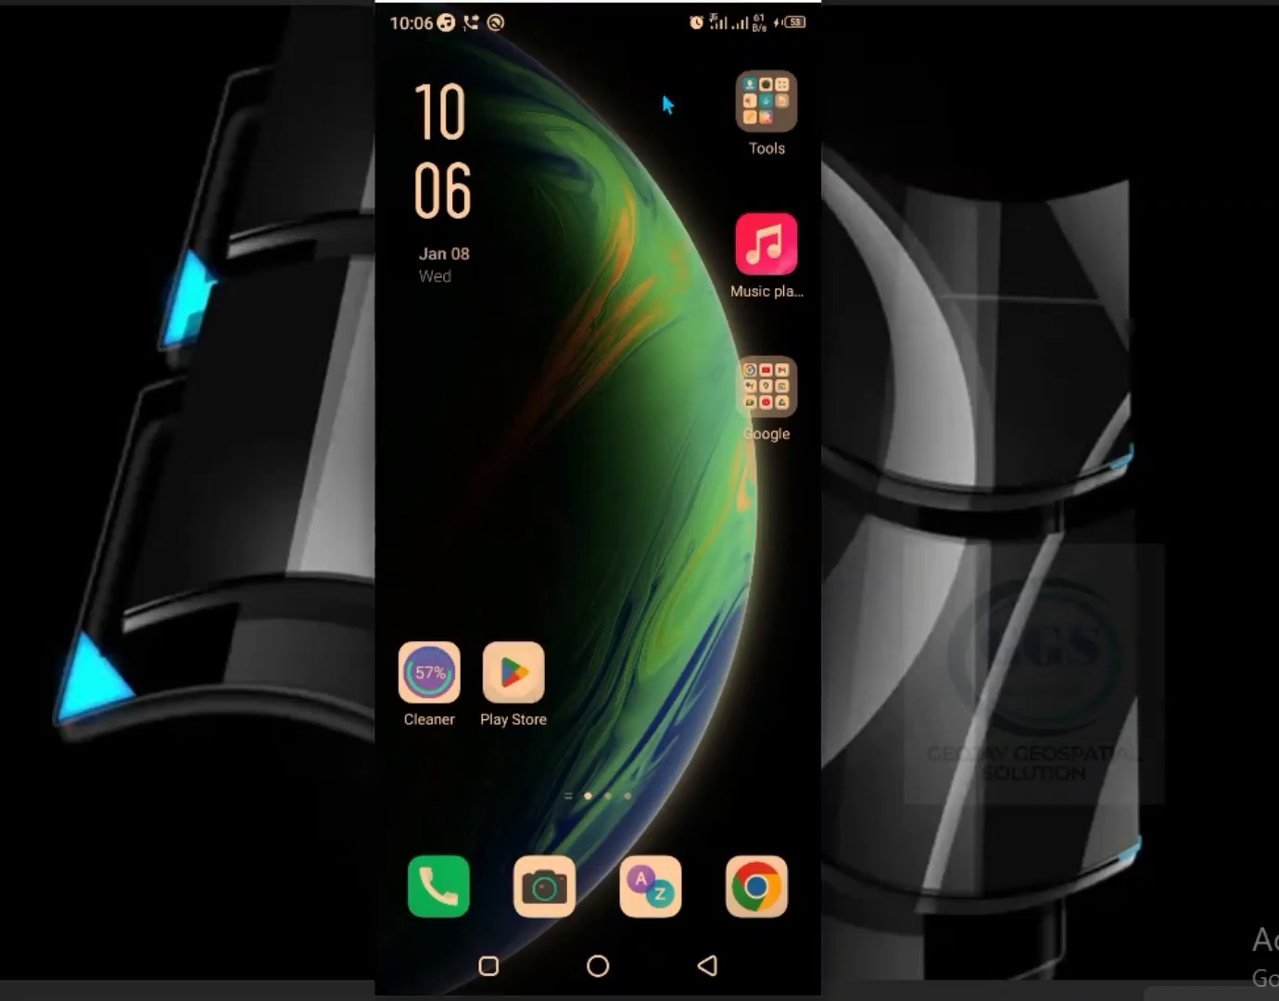
# - Search the Play Store for 'google earth'
pyautogui.click(514, 674)
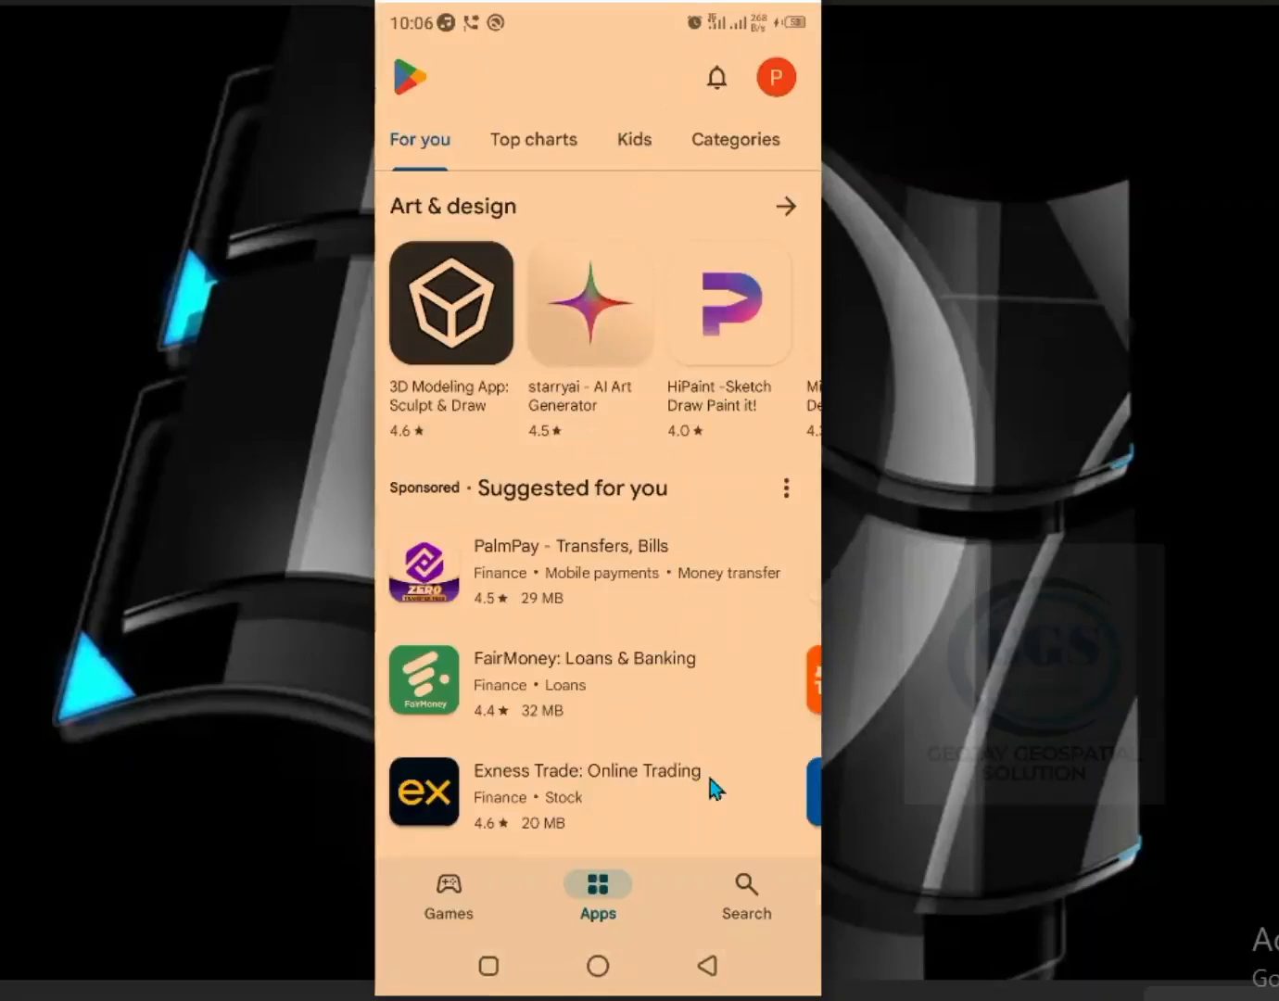
pyautogui.moveTo(746, 889)
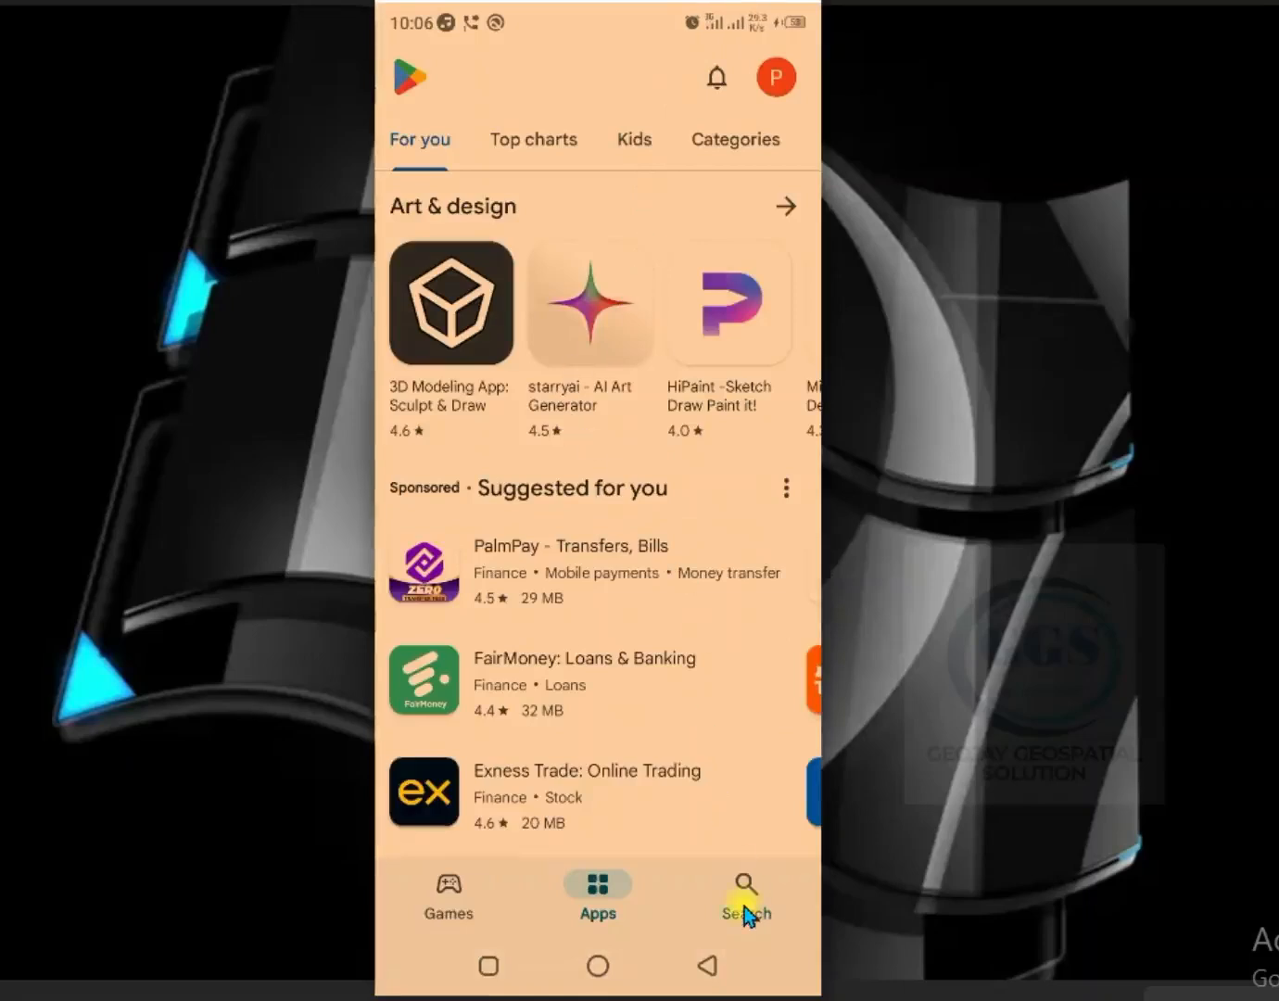
pyautogui.click(745, 890)
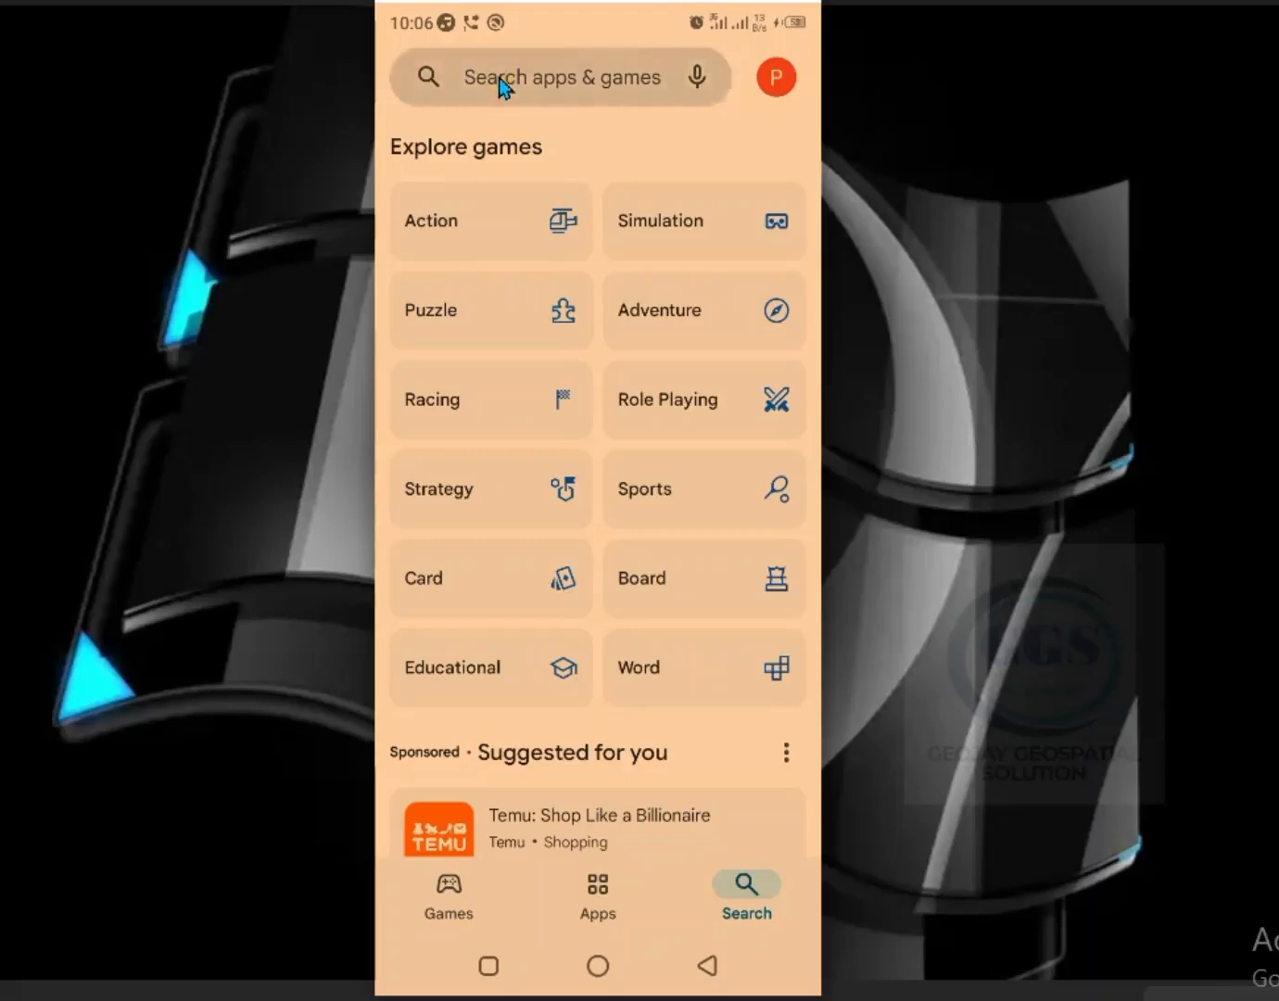
pyautogui.click(560, 77)
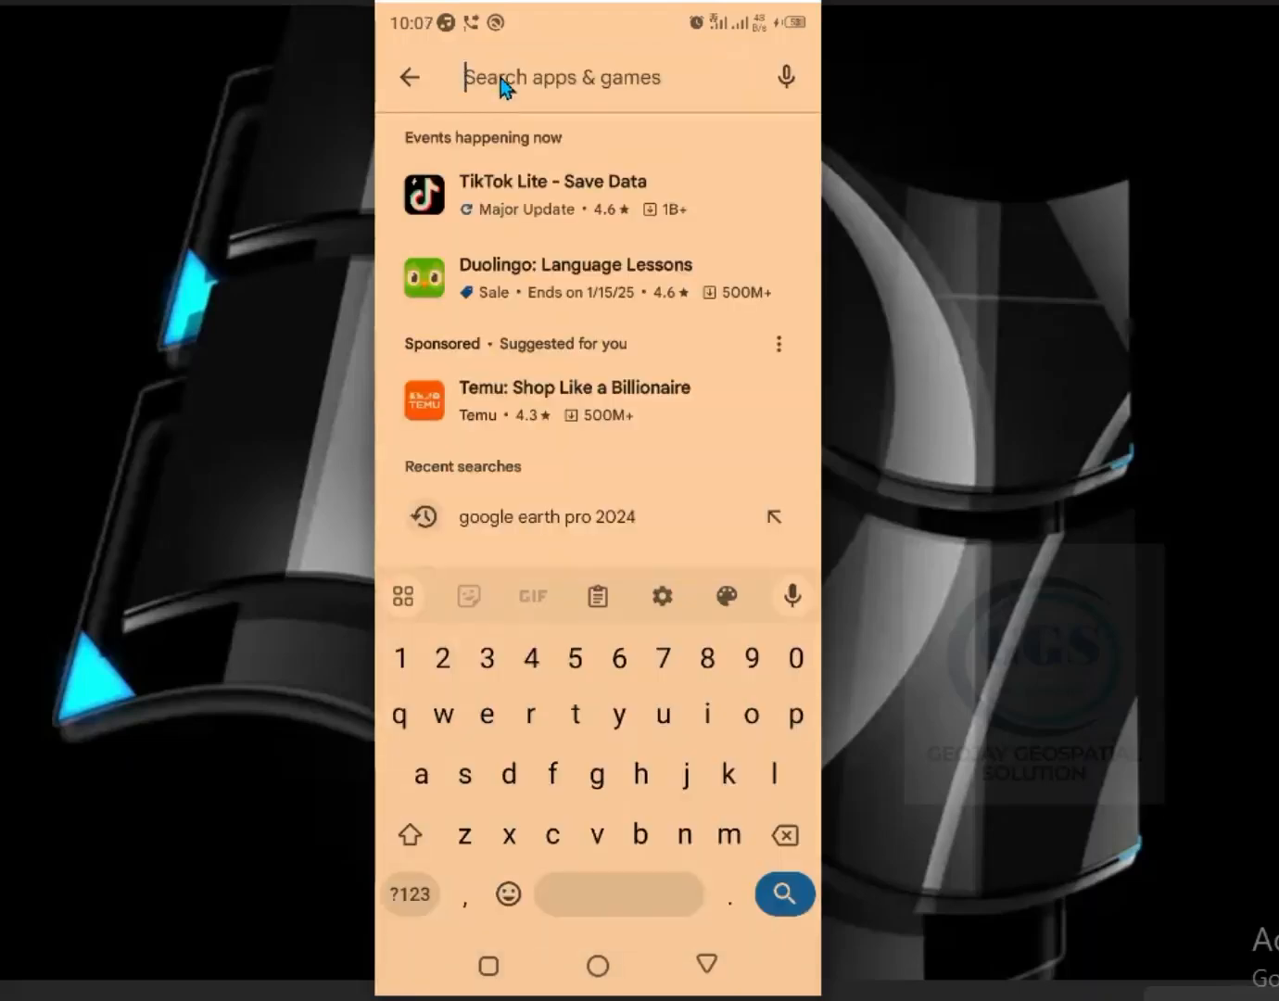
pyautogui.write('google earth')
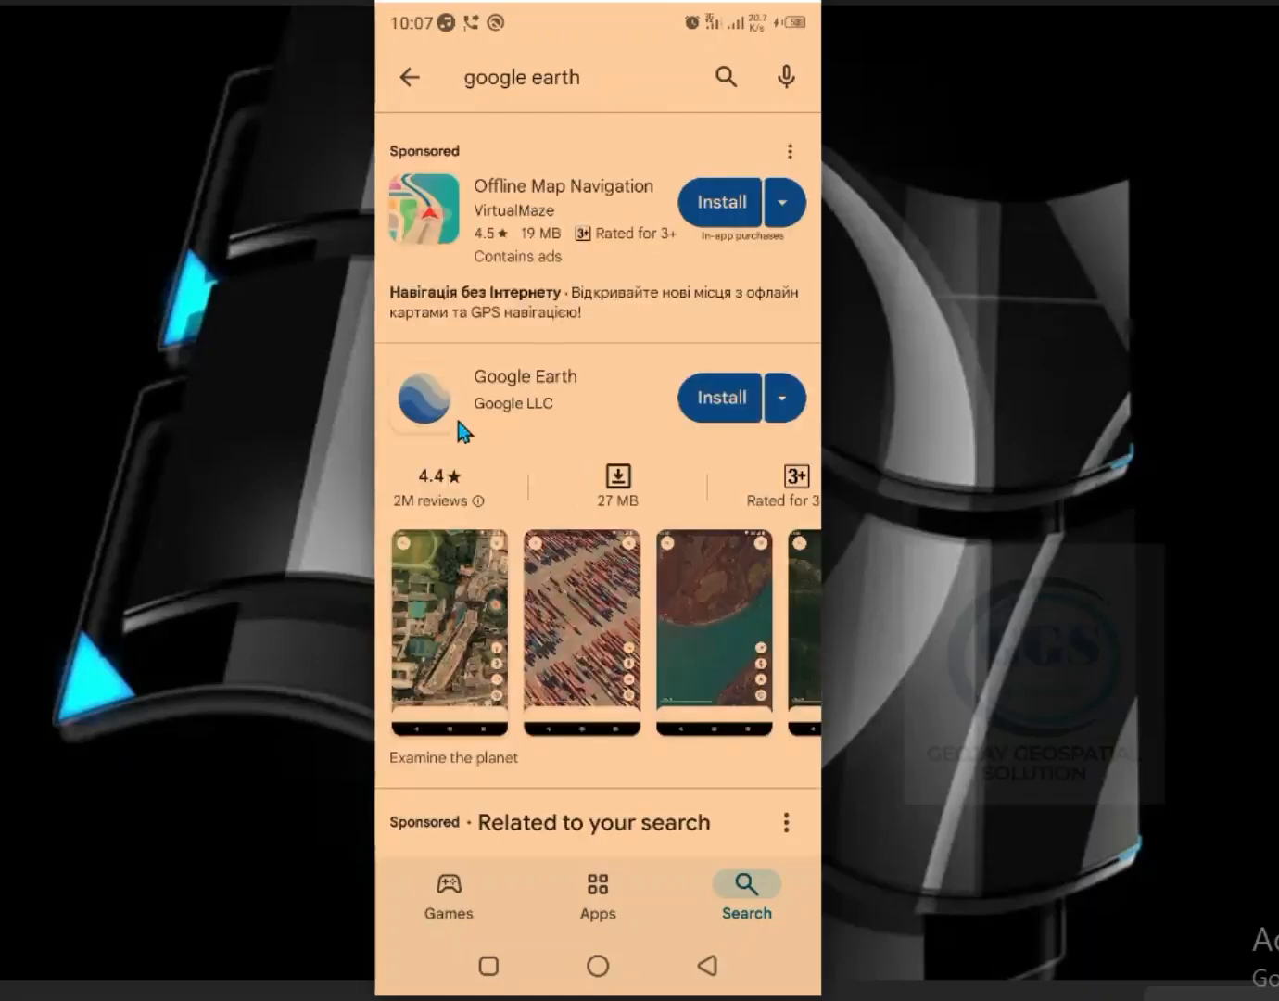
pyautogui.moveTo(523, 394)
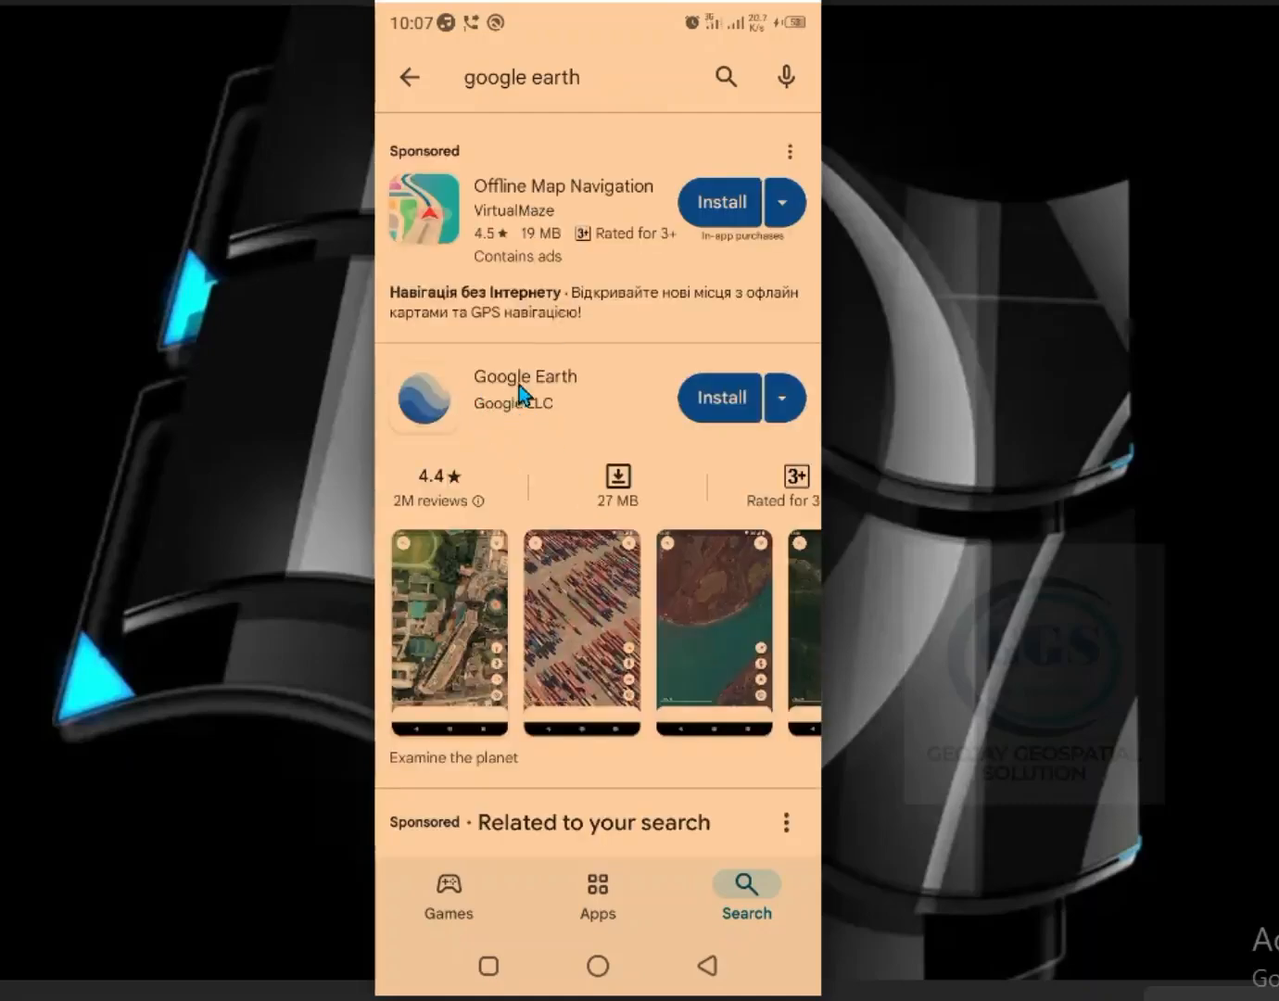
pyautogui.moveTo(660, 396)
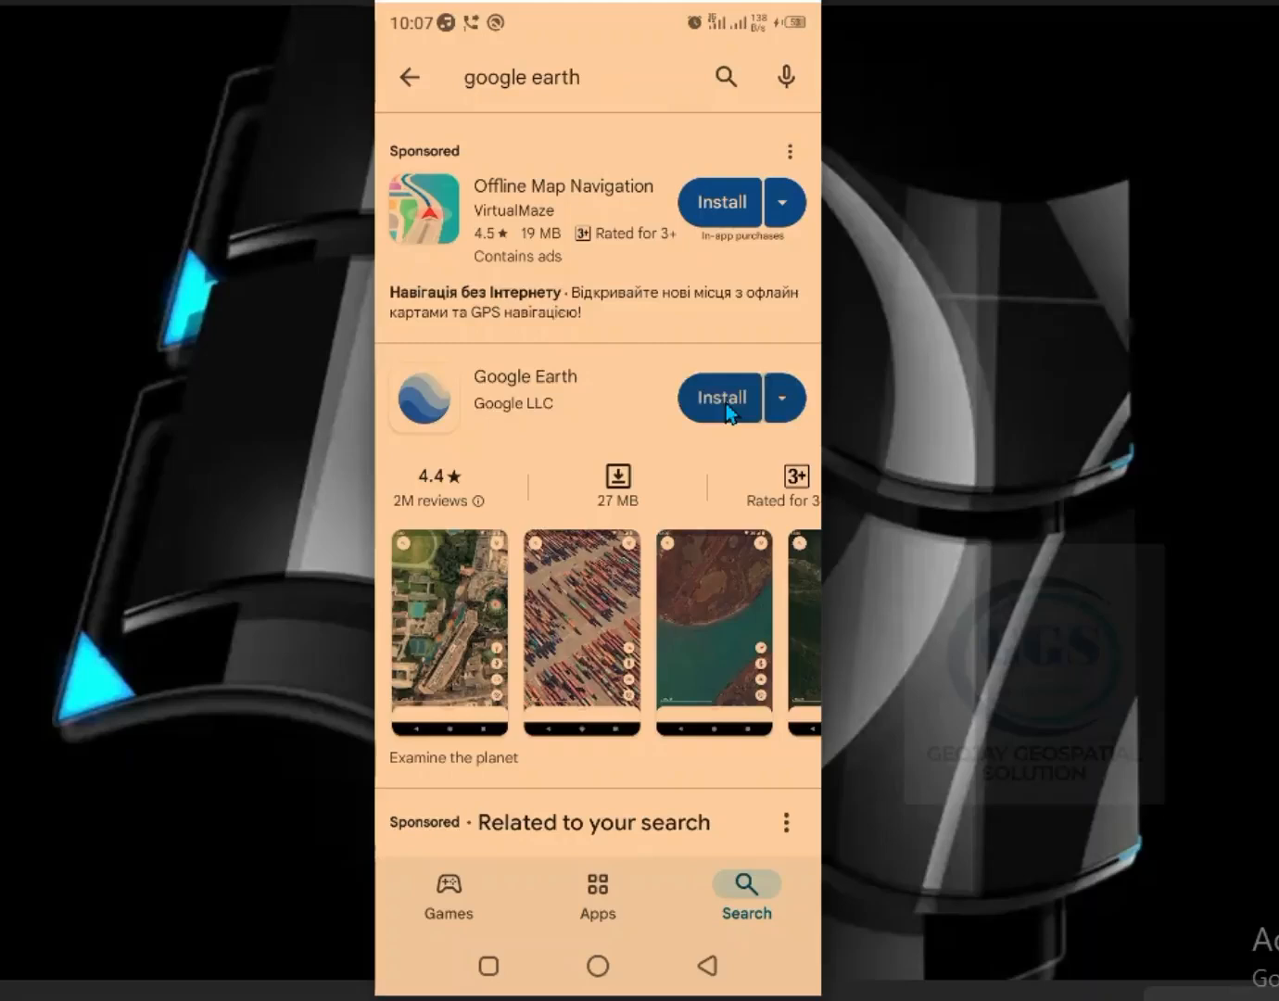
# - Install Google Earth from the search results and wait until it's installed
pyautogui.click(719, 396)
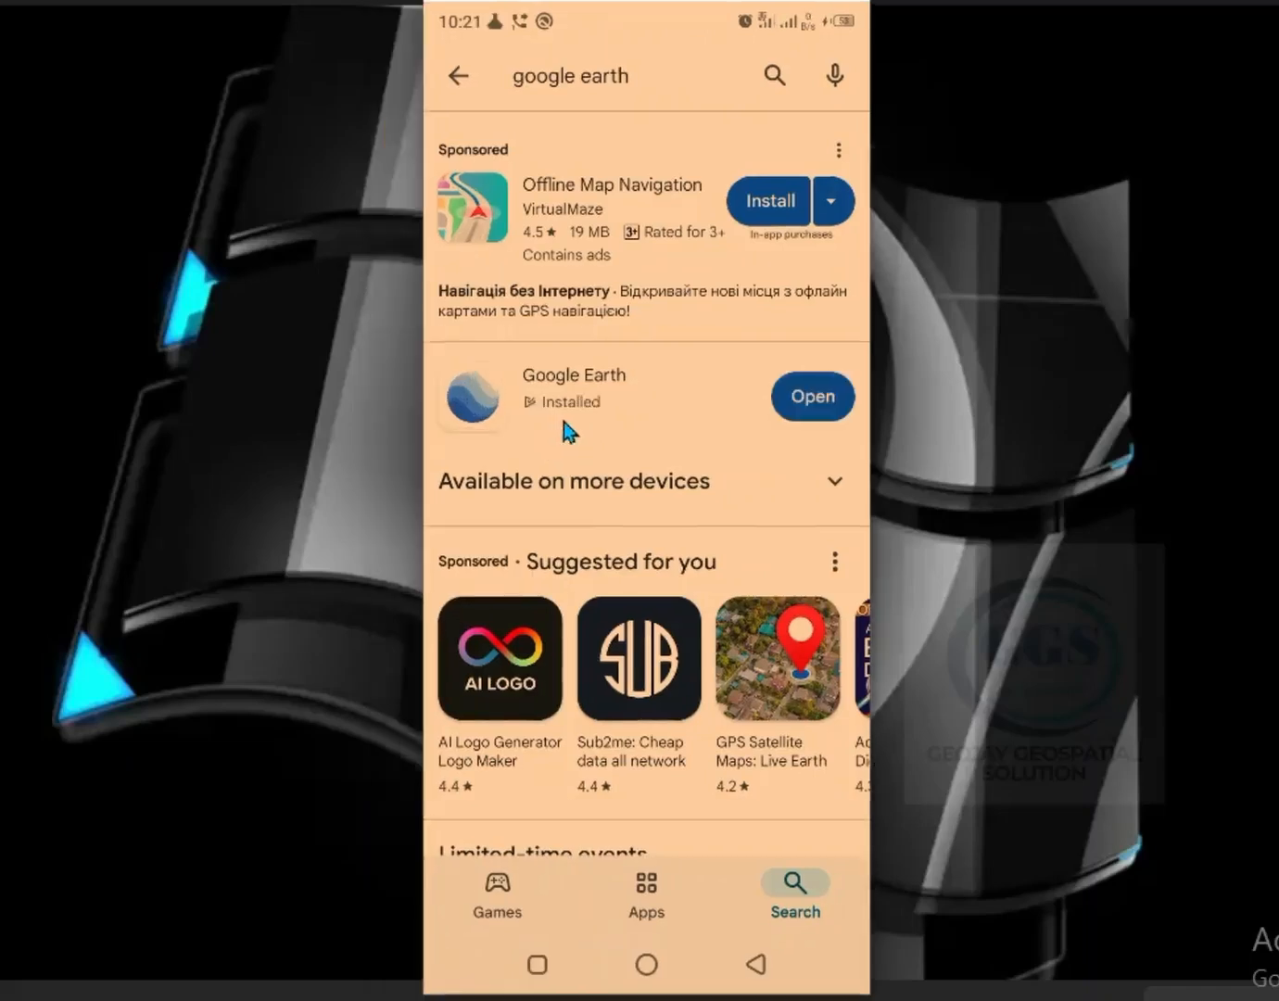
pyautogui.moveTo(760, 426)
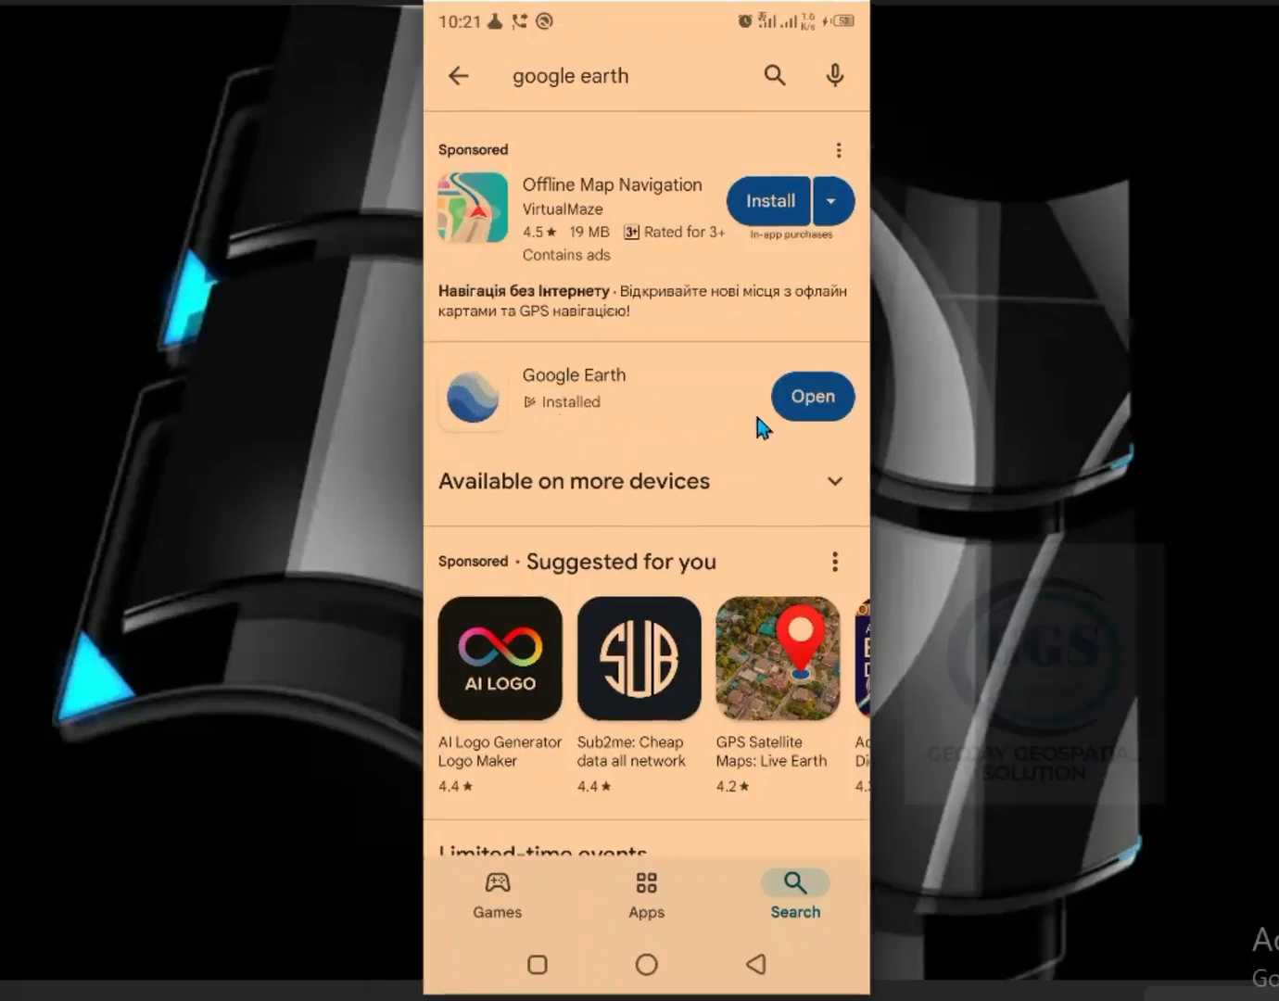
pyautogui.moveTo(763, 566)
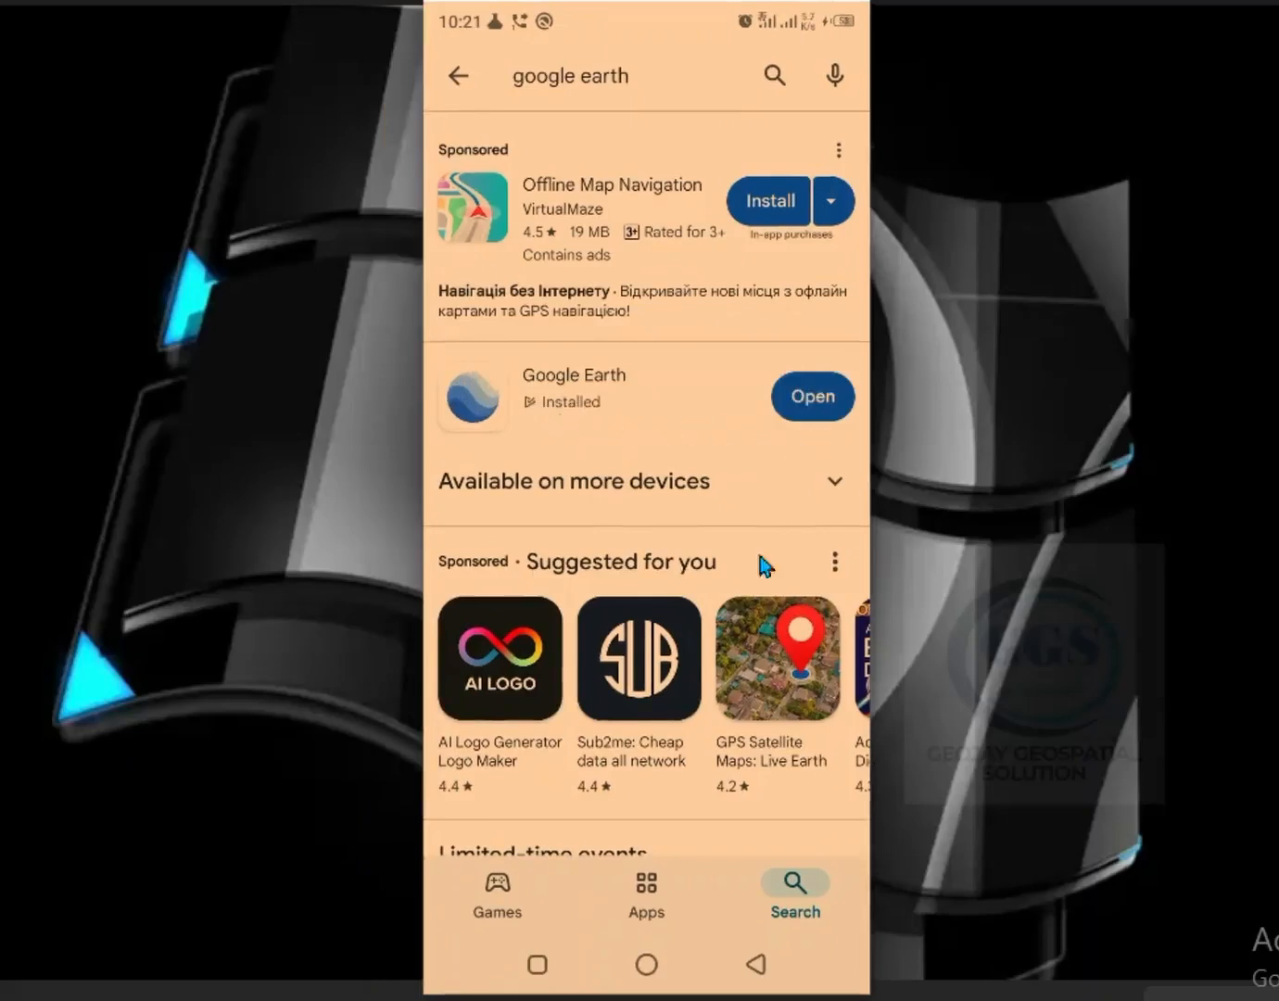
# - Go to the home screen and scroll the app drawer to the Google Earth icon
pyautogui.click(645, 964)
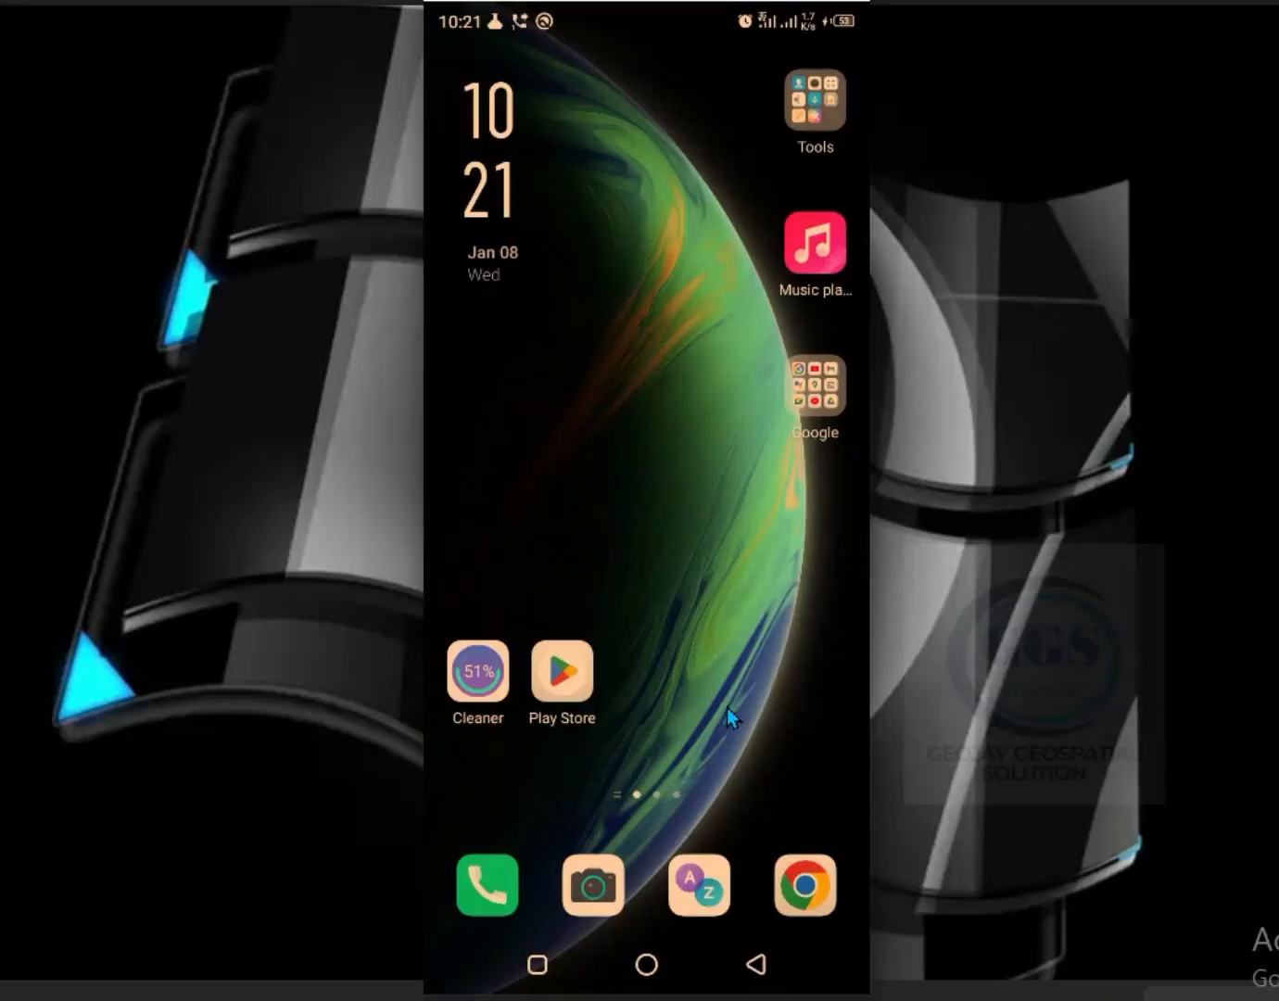
pyautogui.moveTo(672, 616)
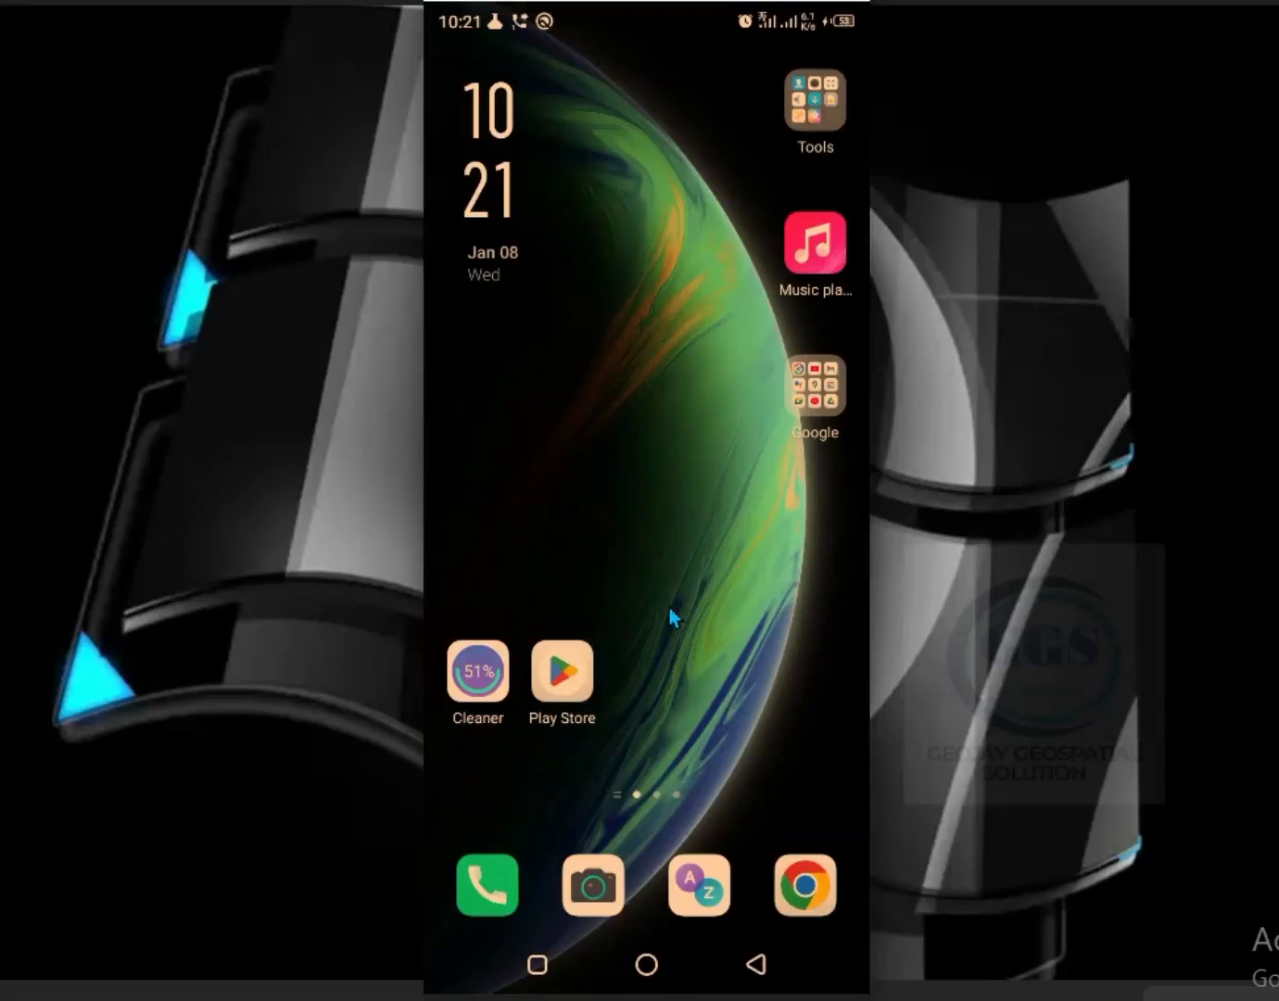
pyautogui.moveTo(744, 702)
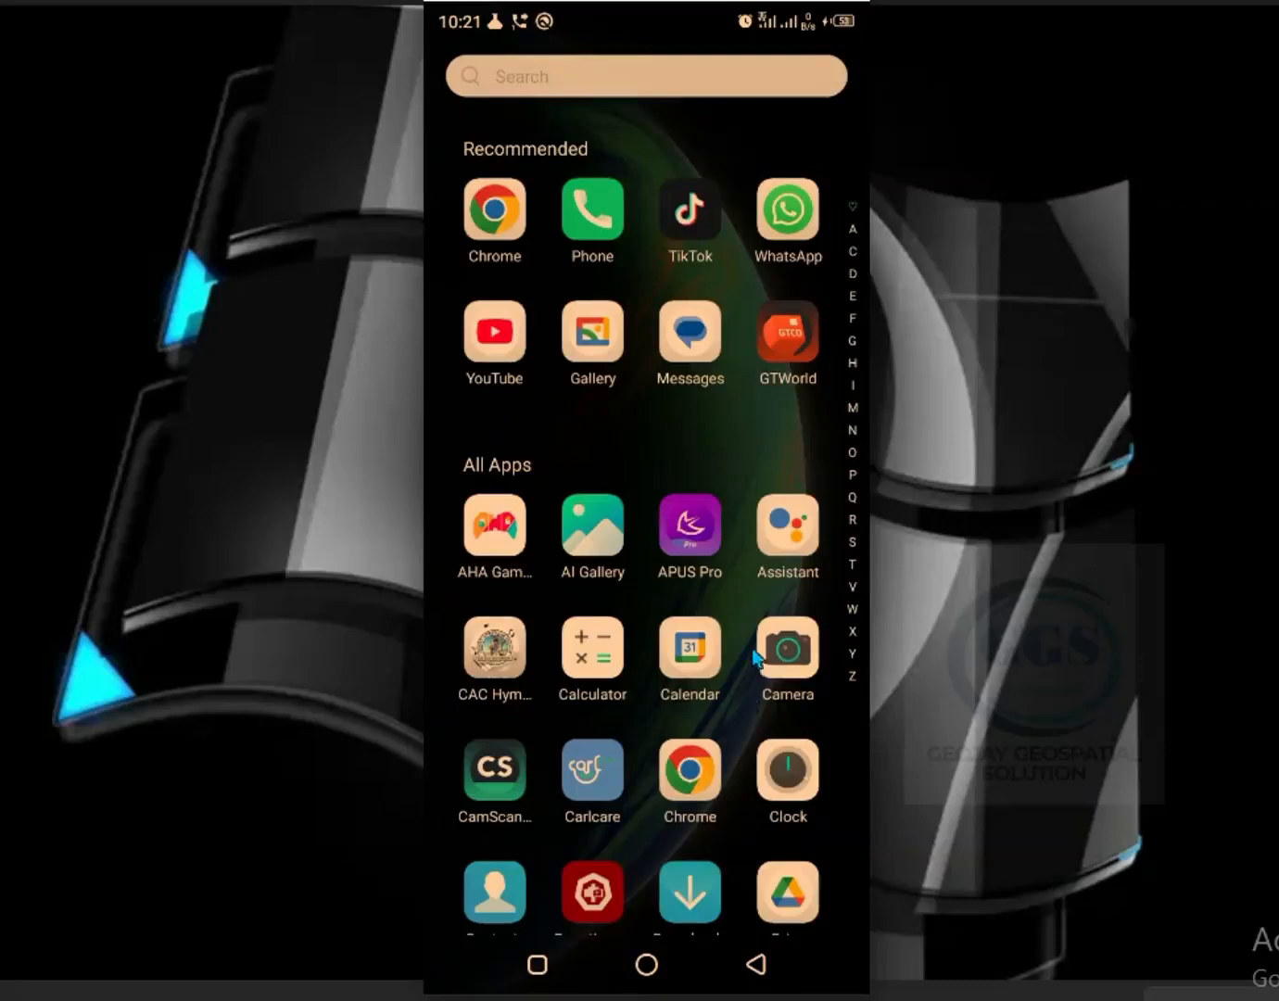
pyautogui.moveTo(695, 569)
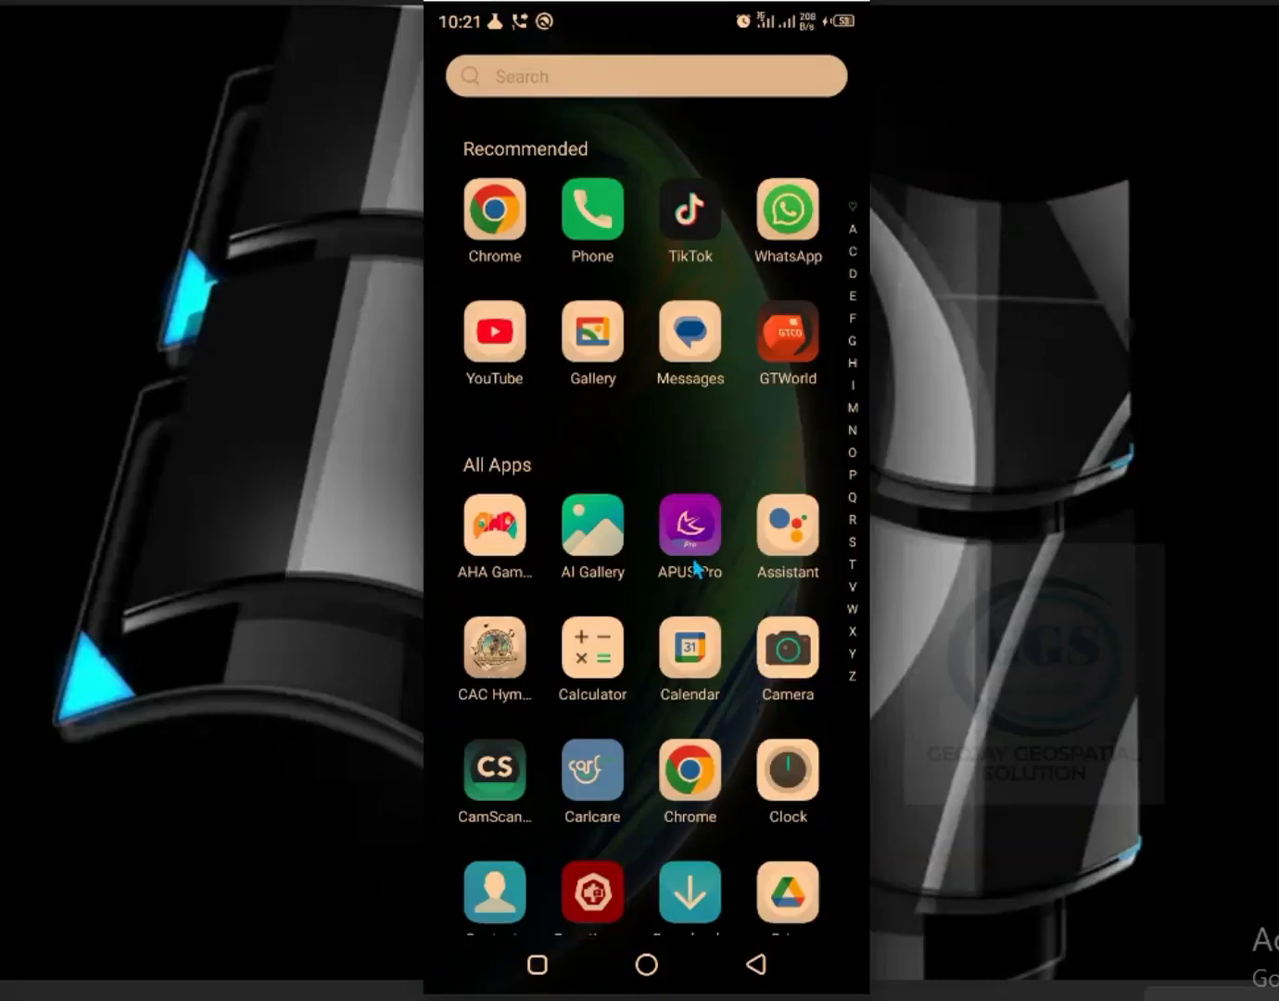
pyautogui.scroll(-3)
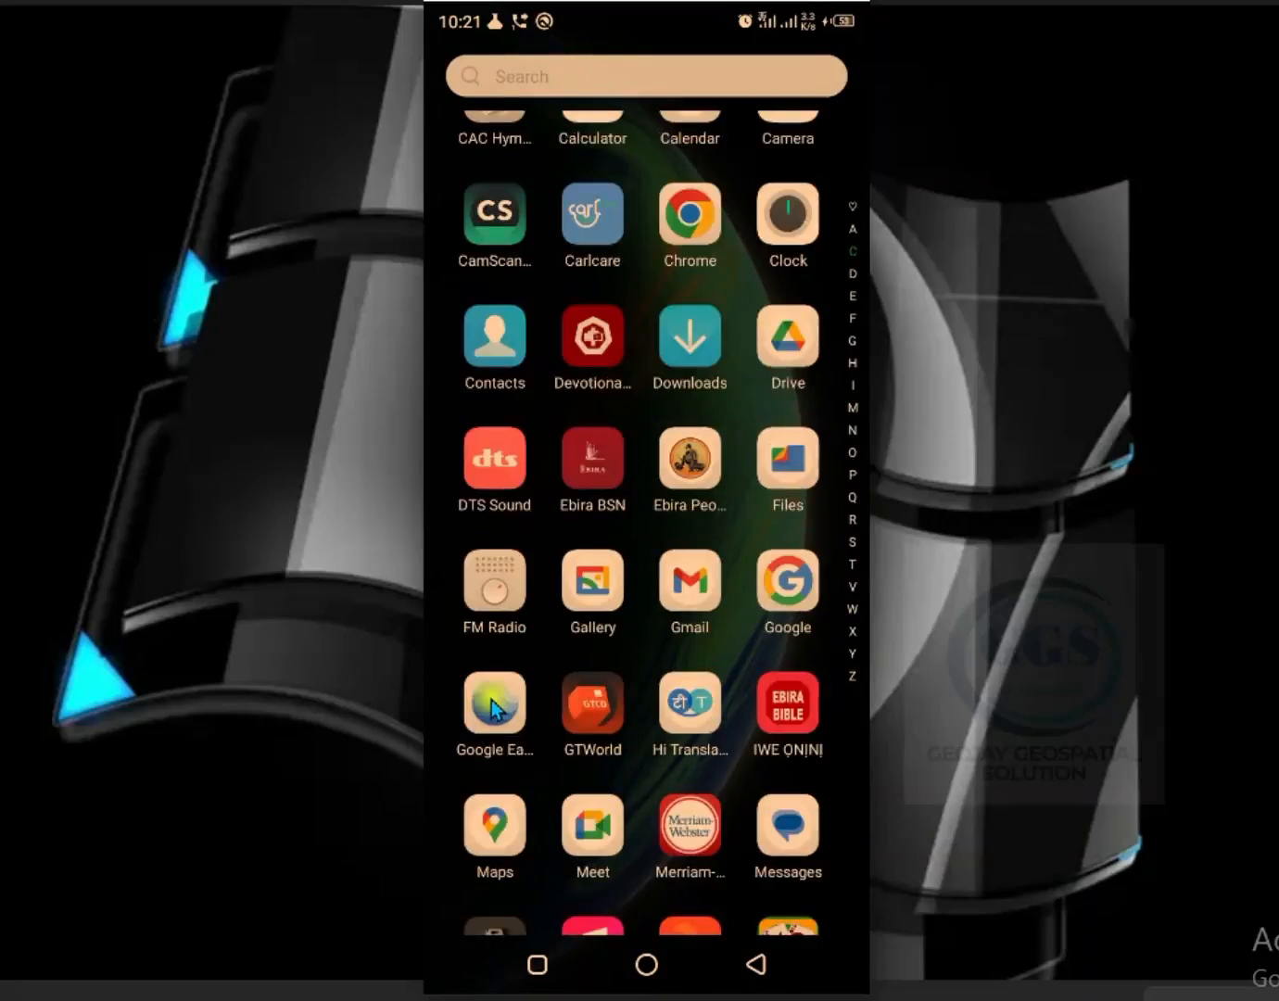
# - Launch Google Earth from the app drawer and let the globe load
pyautogui.click(493, 702)
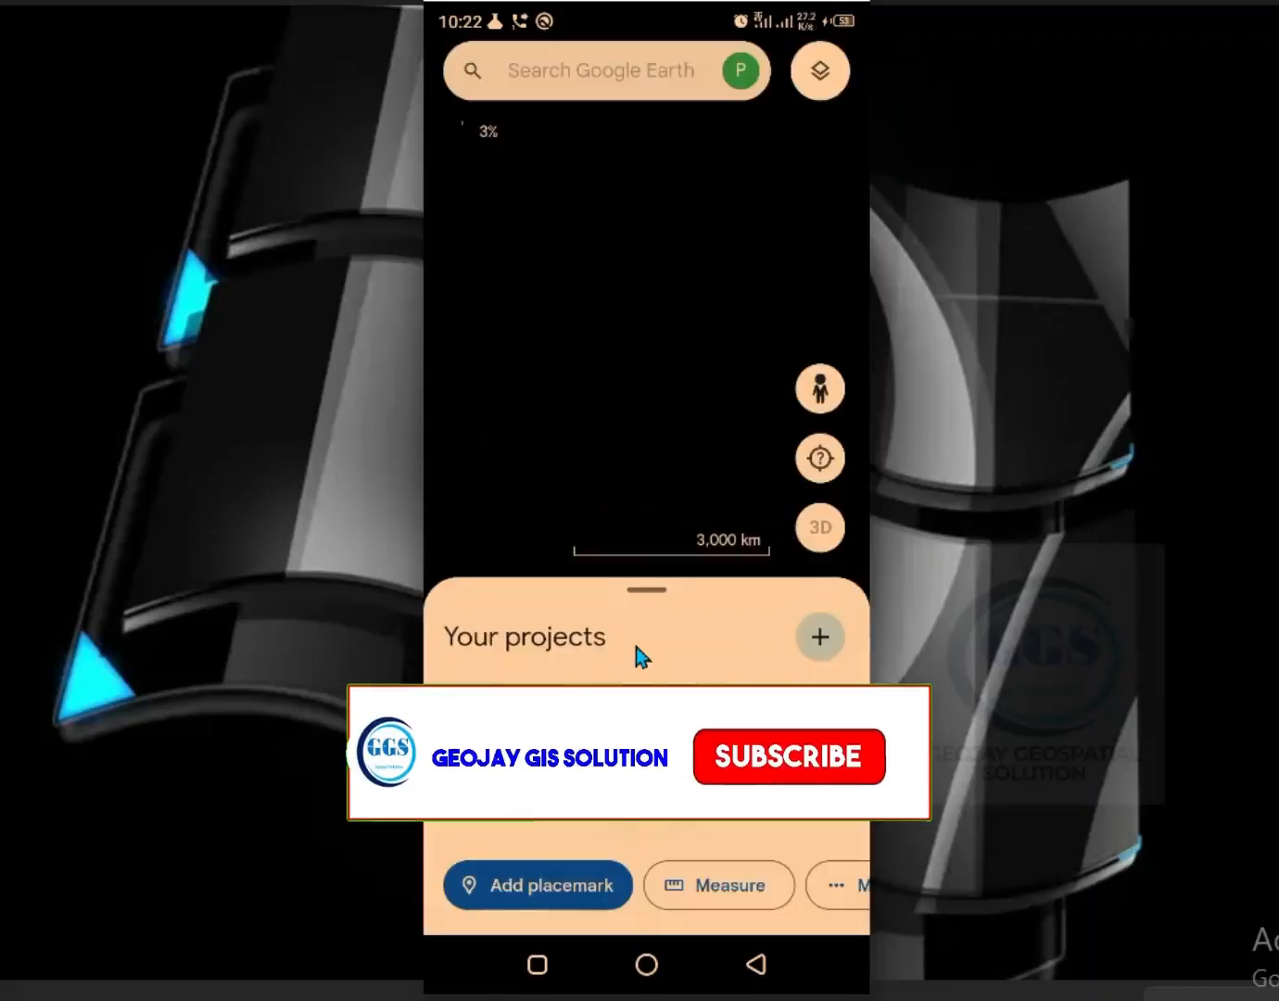
pyautogui.click(787, 755)
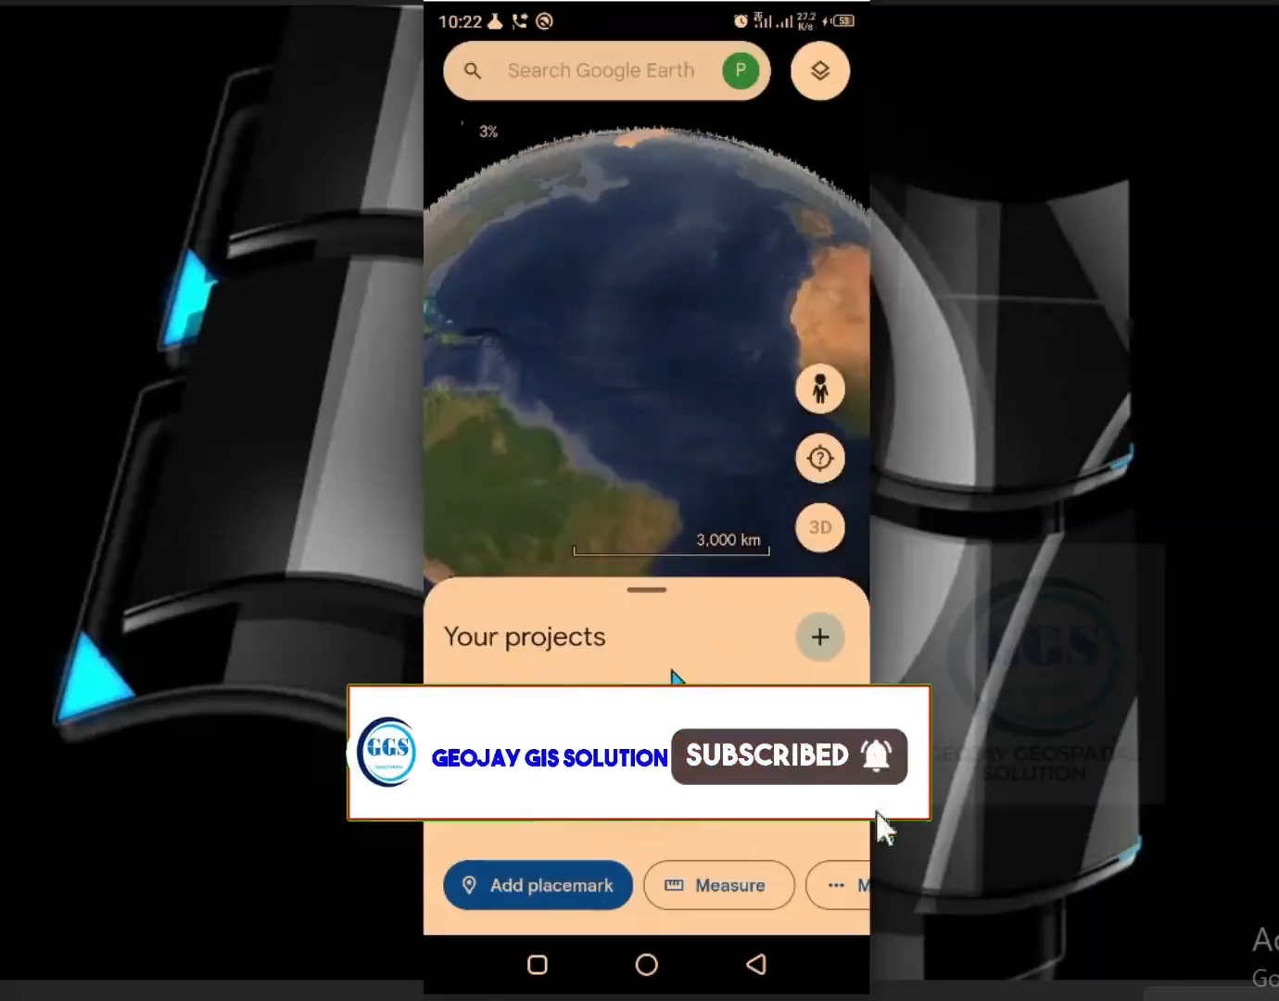